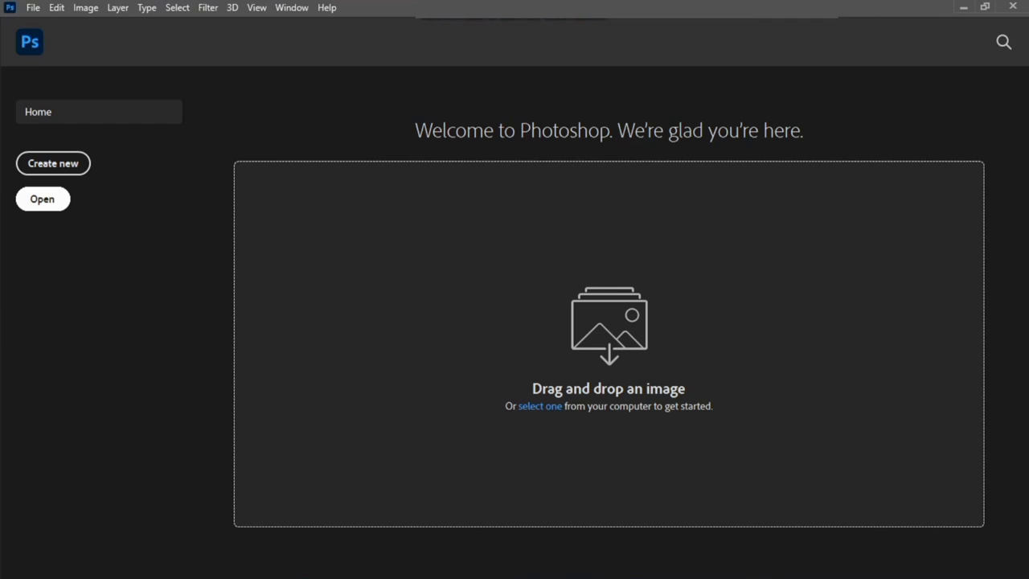
Step: Open the road-with-vanishing-point photo from Downloads as a new document
left_click(42, 199)
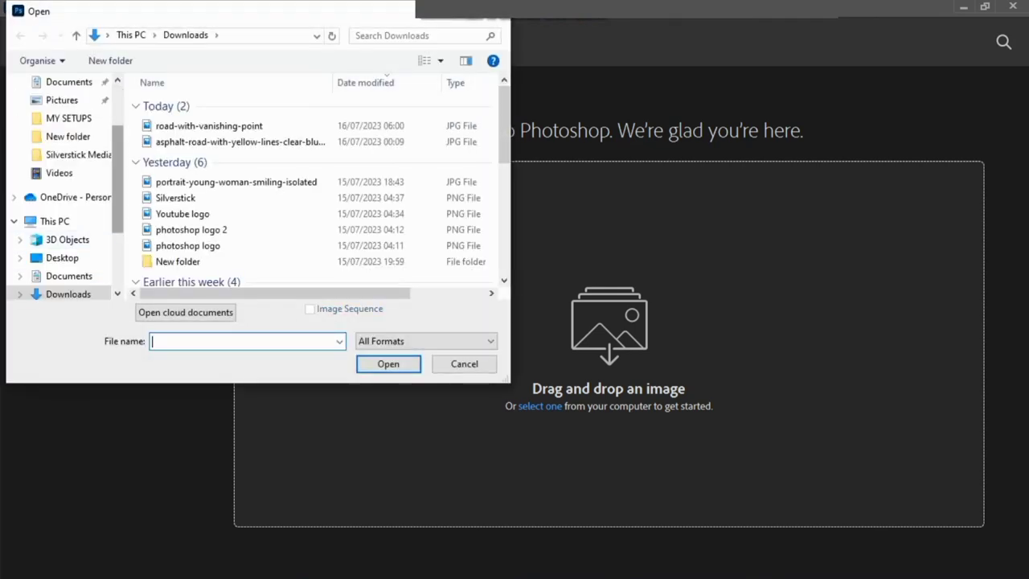
left_click(209, 125)
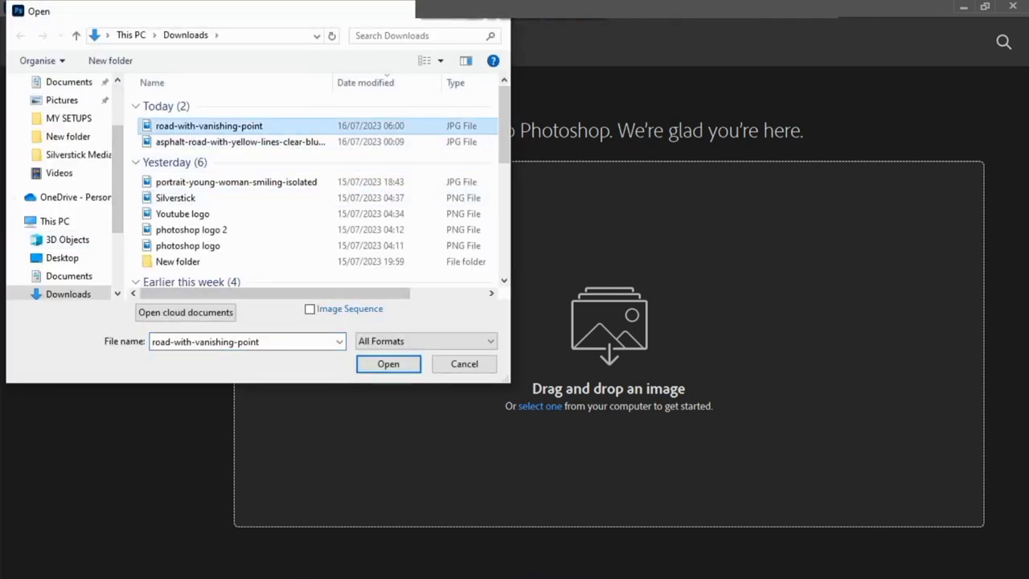
left_click(388, 364)
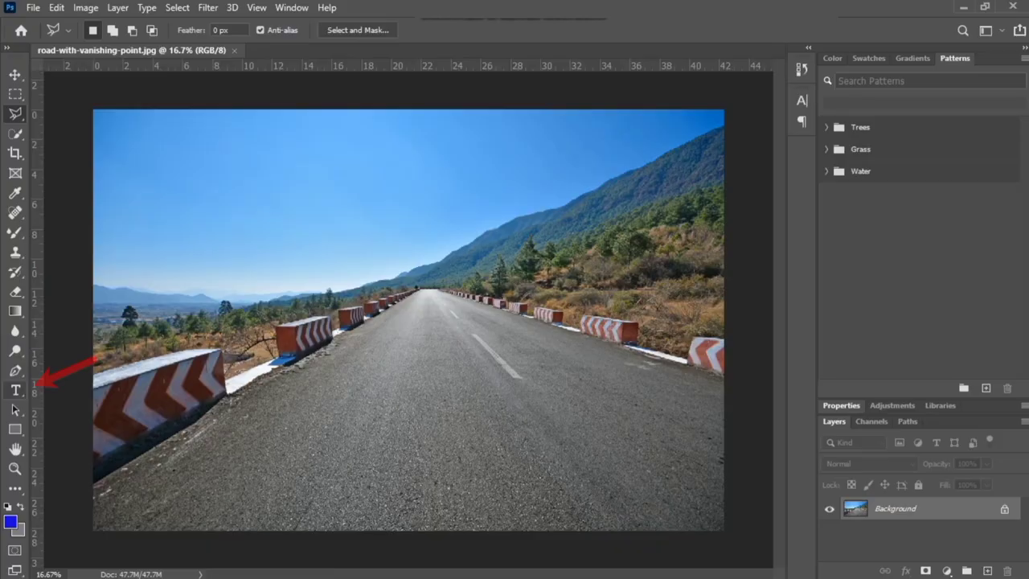
Step: Write 'Silverstick' with the Type tool, copy it, hide the text layer and add an empty layer
left_click(15, 390)
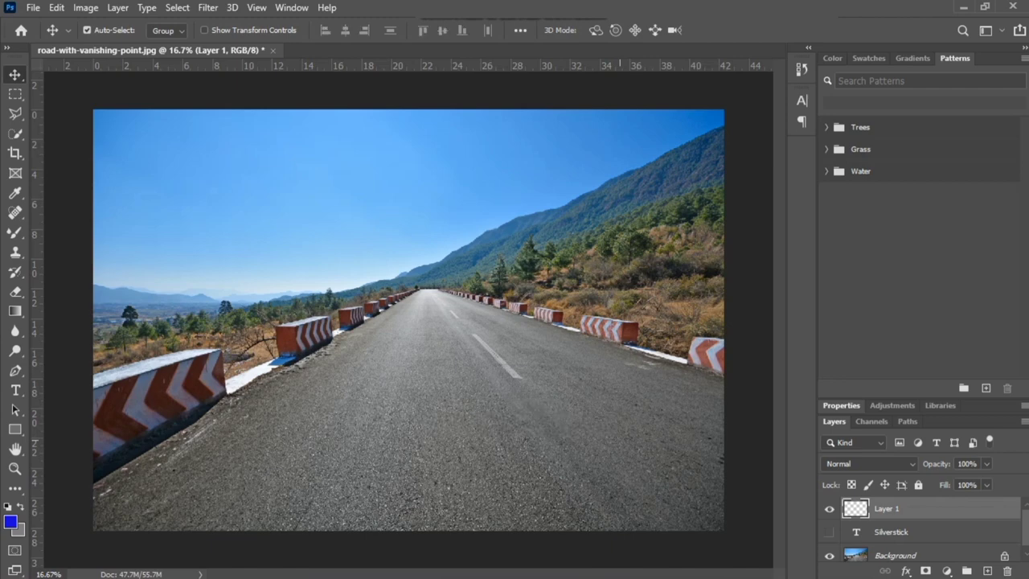
left_click(86, 29)
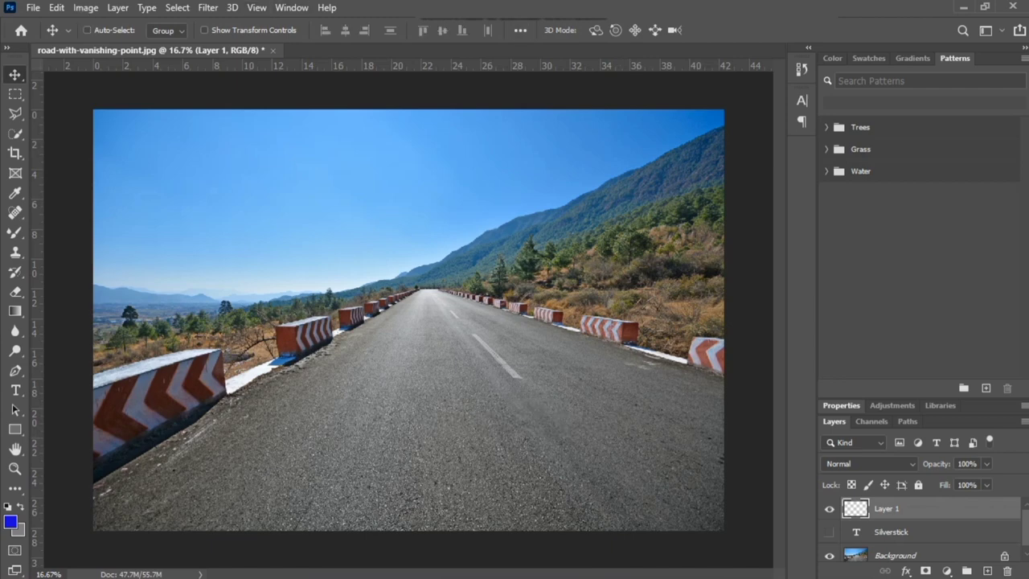
left_click(207, 6)
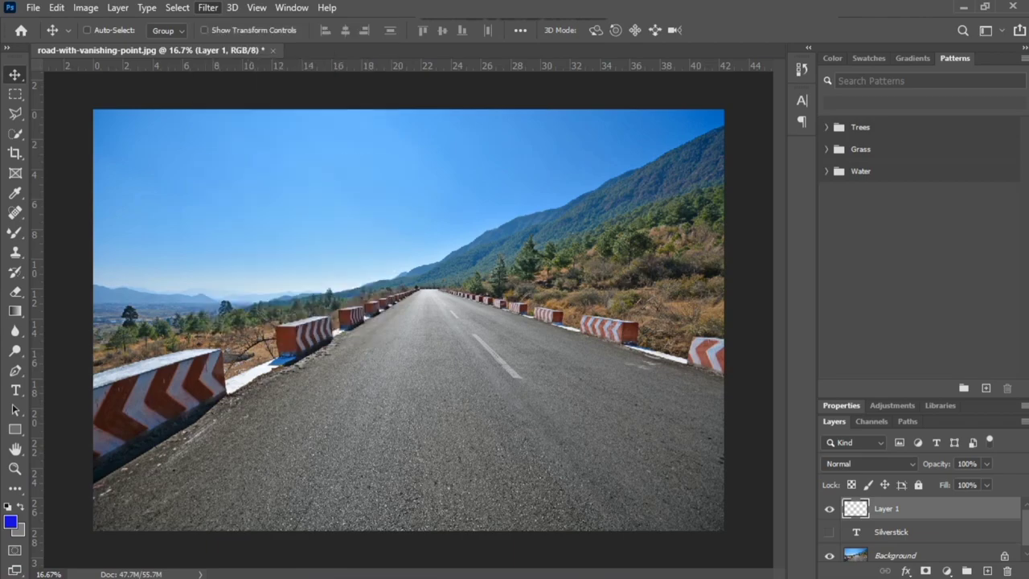
Step: Start the Vanishing Point filter and place the first plane corners along the road edges
left_click(208, 7)
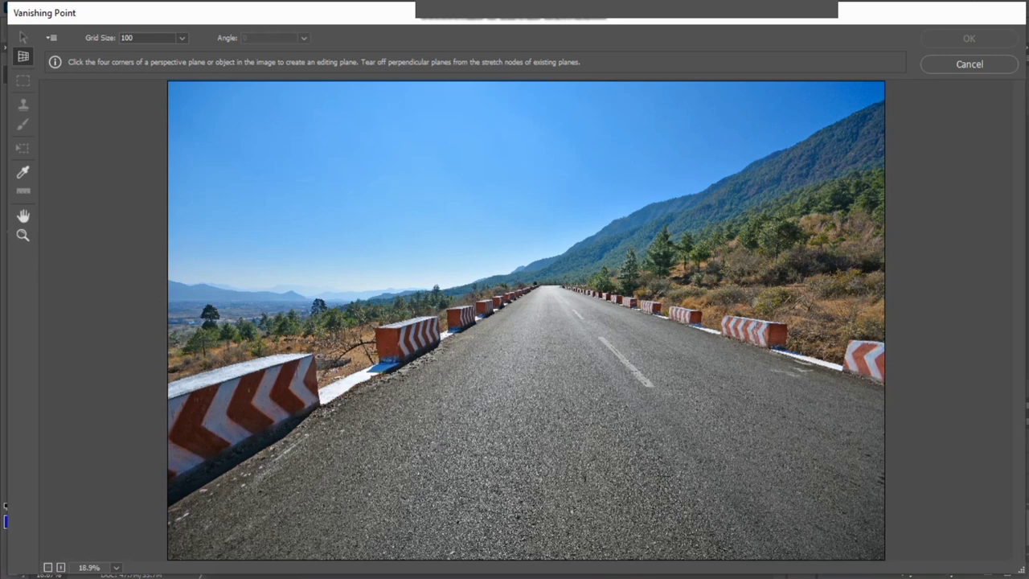
left_click(360, 512)
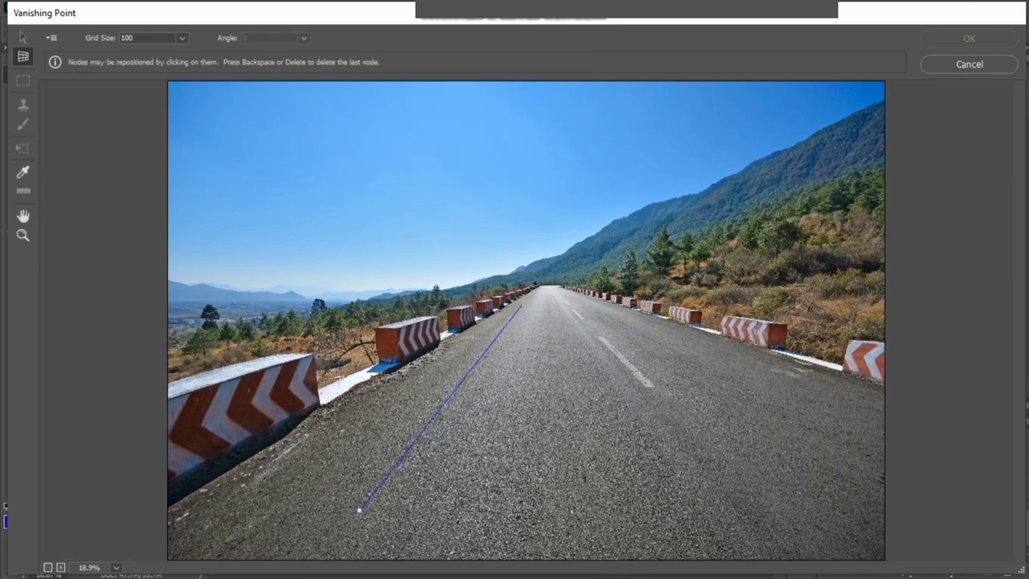
left_click(571, 304)
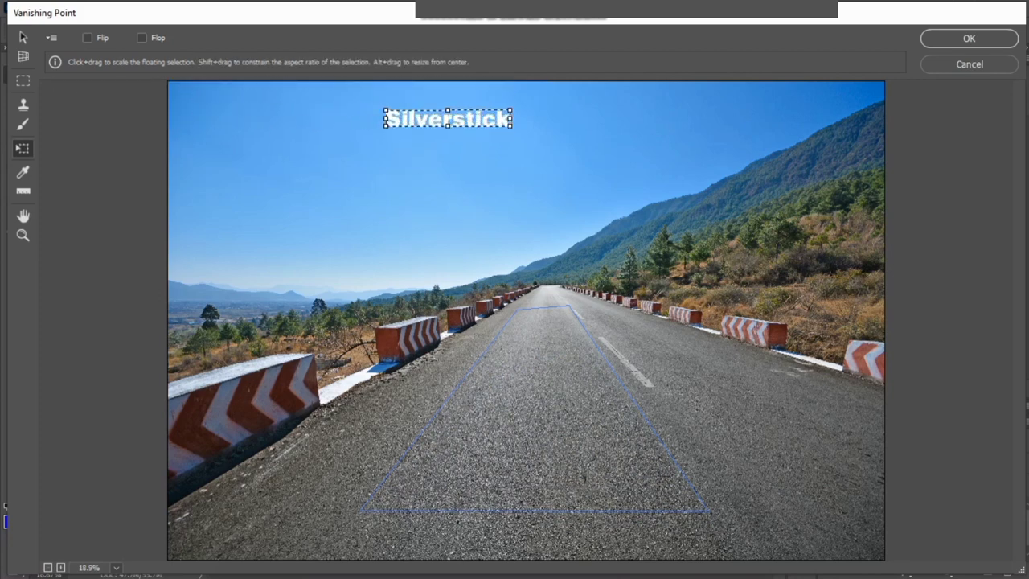
Step: Drag the pasted word into the road plane, rotate it along the road and apply with OK
left_click_drag(447, 119, 492, 209)
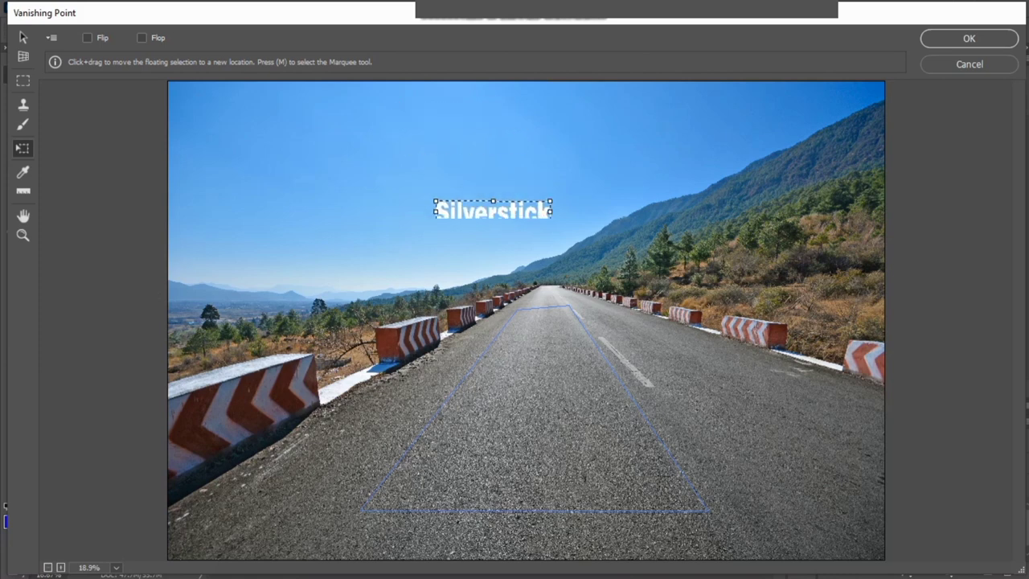
left_click_drag(492, 209, 533, 390)
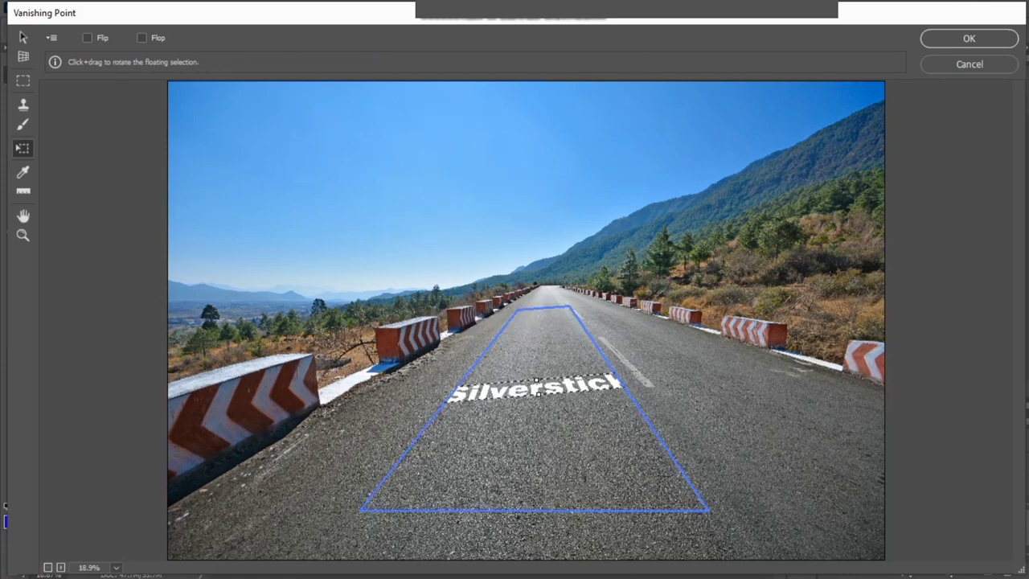
left_click_drag(611, 385, 554, 386)
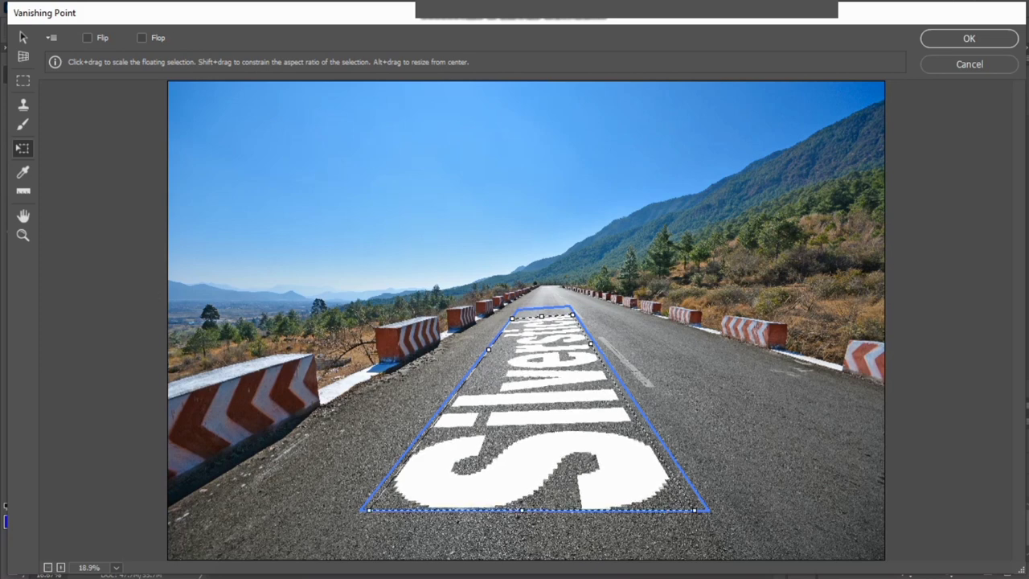
left_click(967, 38)
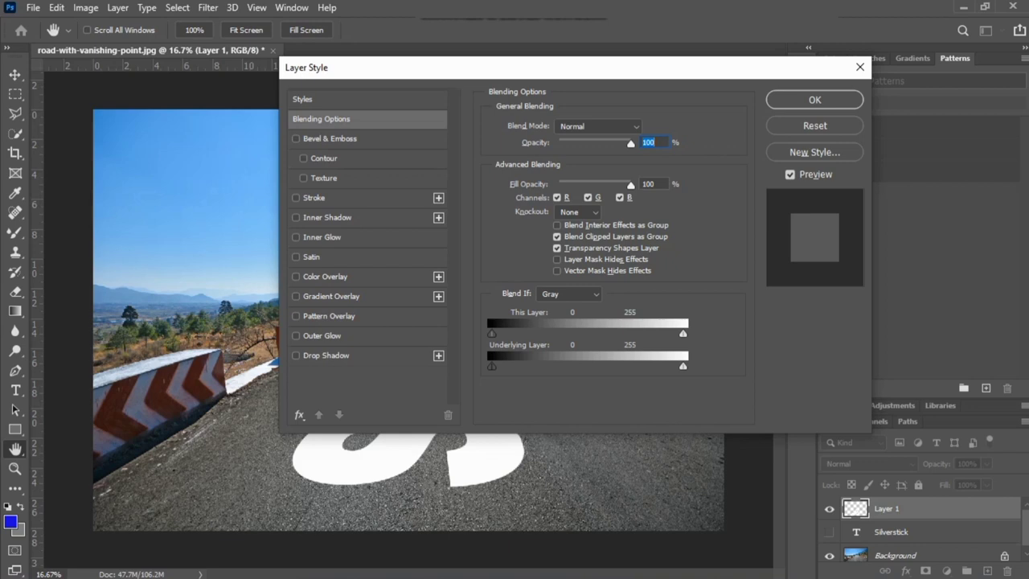
Step: Adjust the Underlying Layer Blend If sliders so dark asphalt texture shows through the white letters
left_click_drag(491, 367, 544, 367)
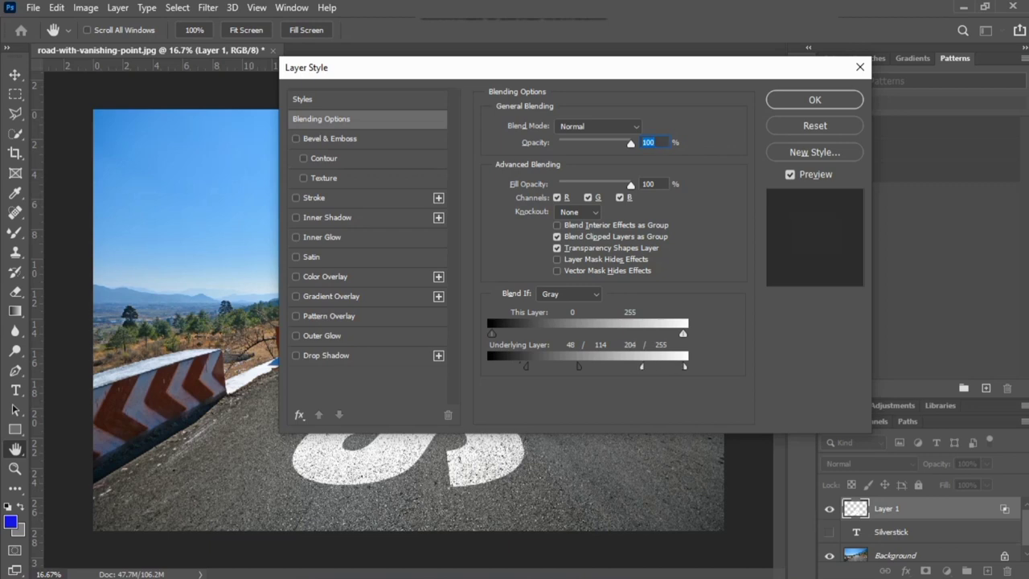
left_click_drag(685, 366, 643, 366)
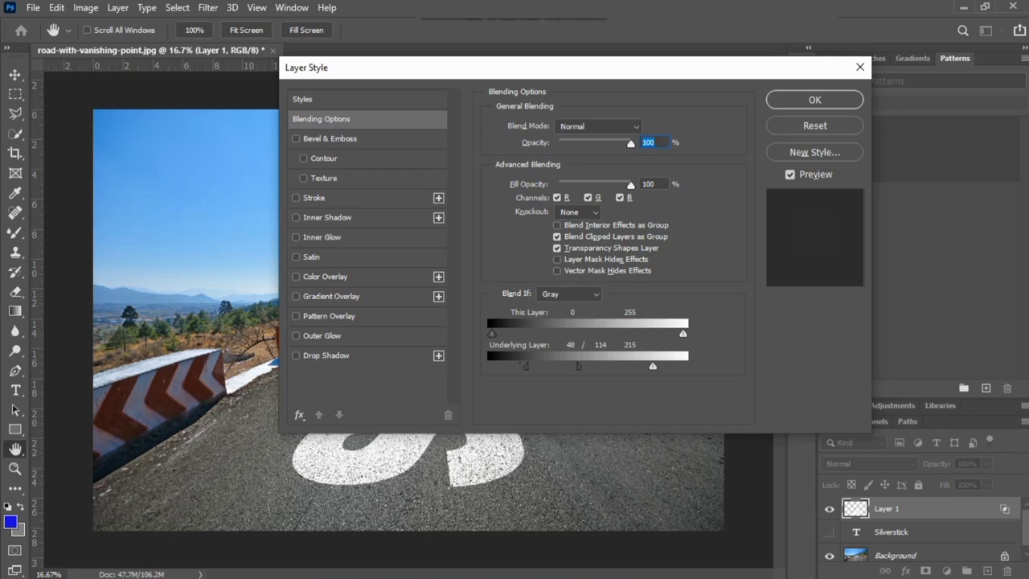
left_click_drag(578, 367, 592, 367)
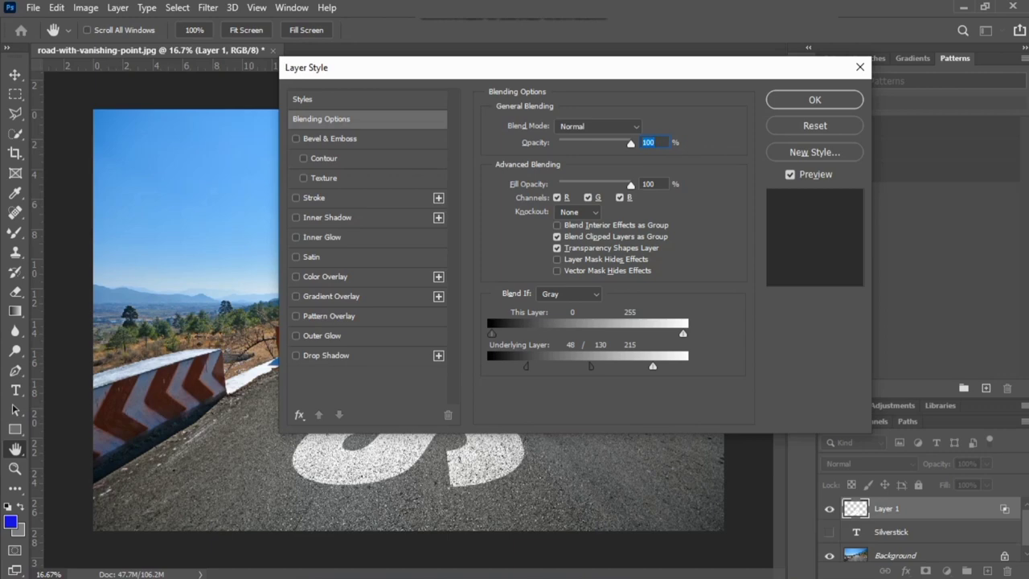